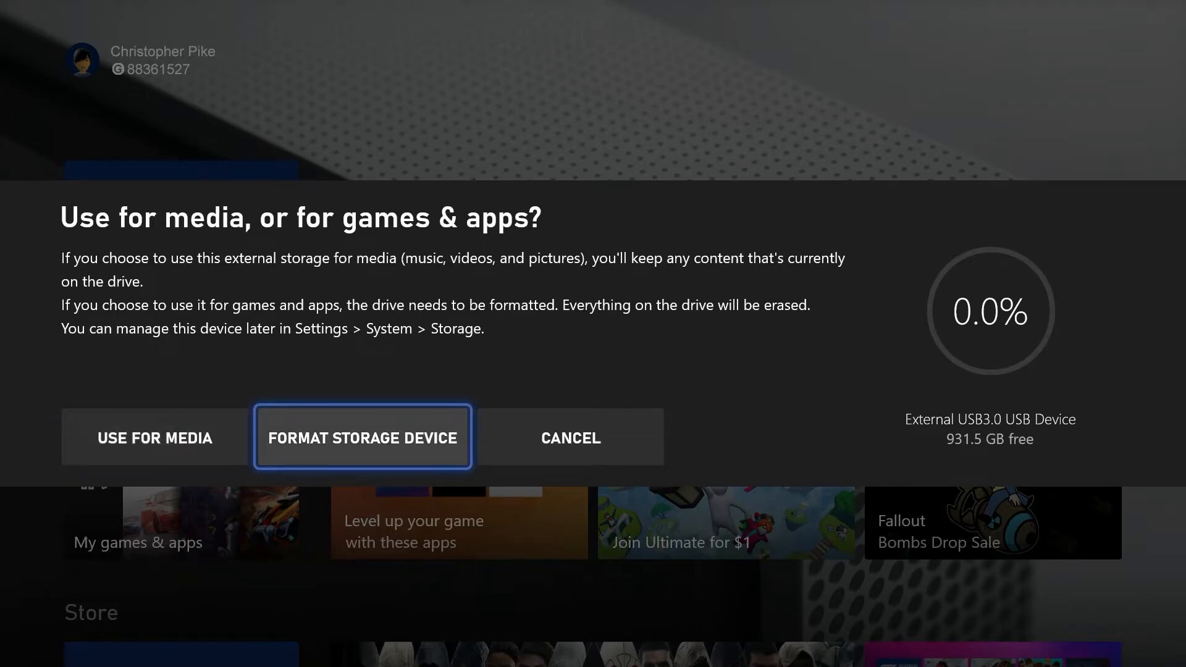
Step: Choose Format Storage Device to use the external drive for games and apps
click(363, 437)
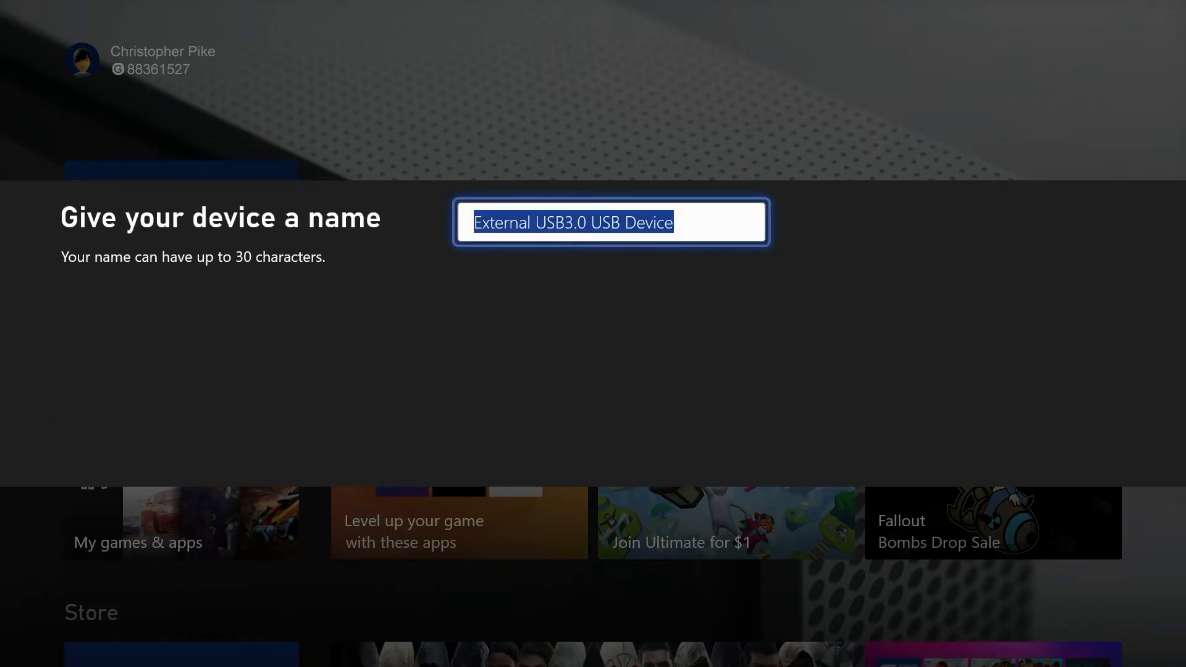
Step: Enter 'External Storage' as the external drive's name and confirm
click(611, 222)
text(External Storage)
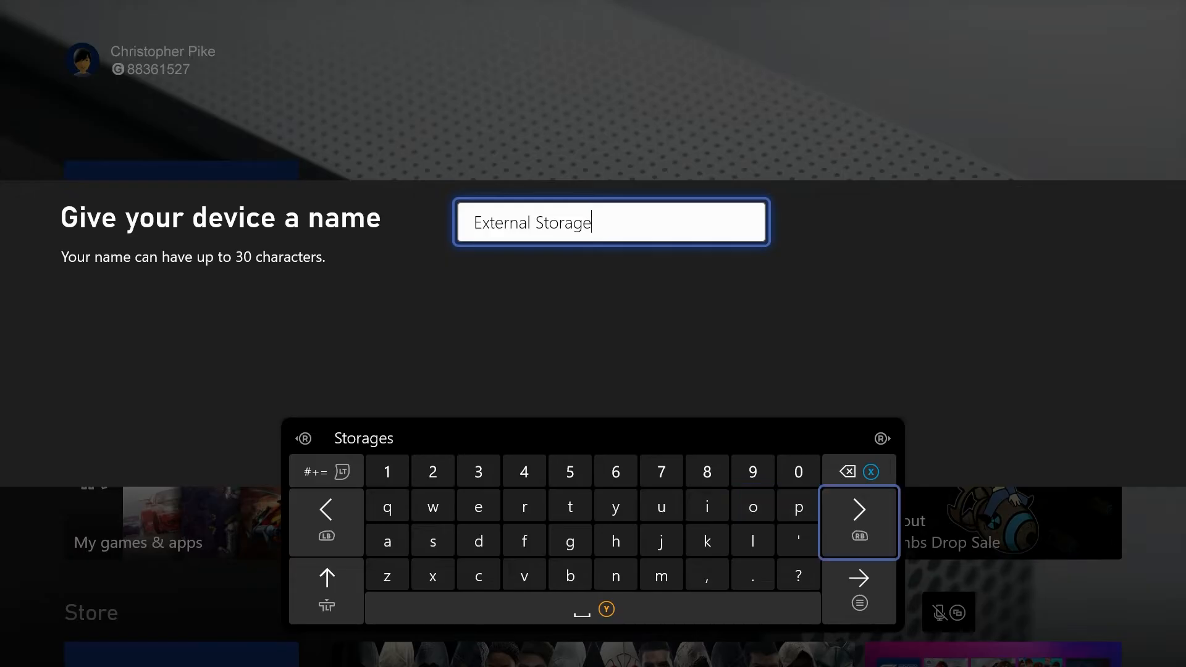
click(859, 523)
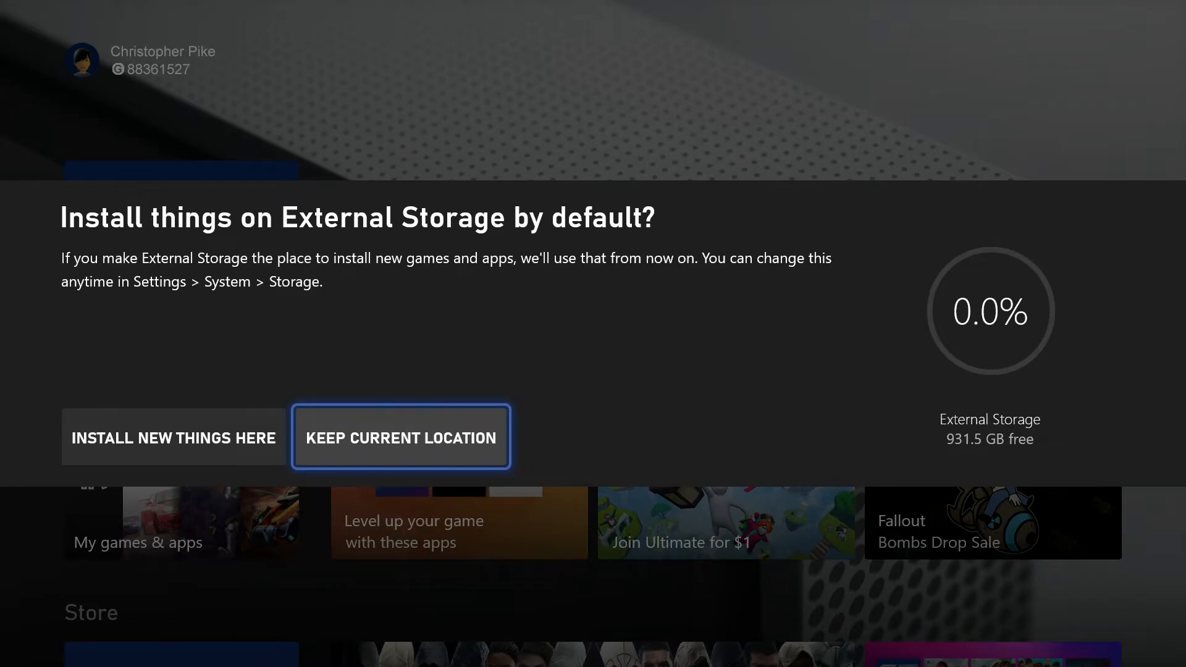
Step: Answer the default-install prompt with Keep Current Location
click(173, 438)
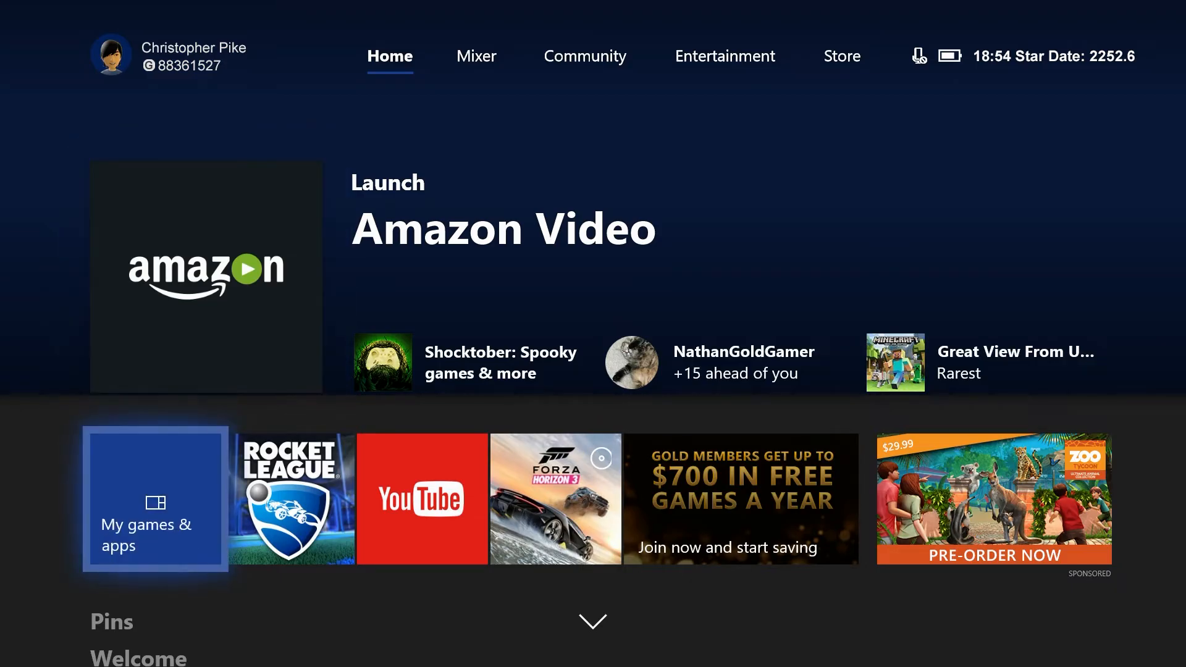
Step: Open My games & apps and bring up the Battle Islands options menu
click(155, 500)
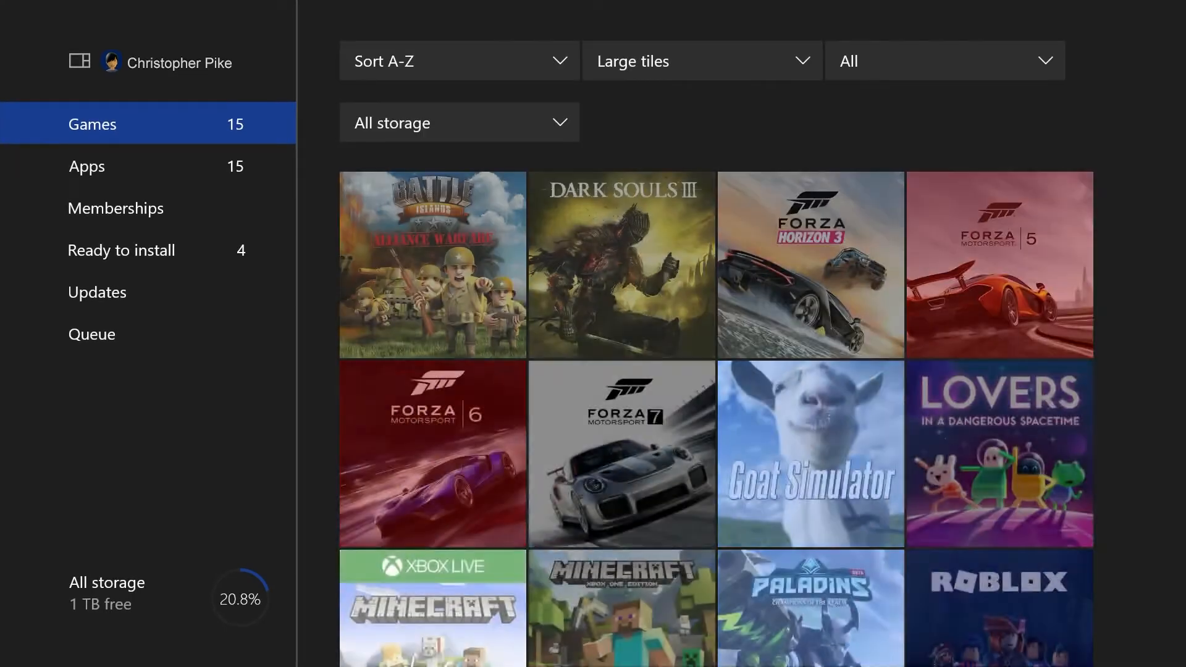
click(432, 265)
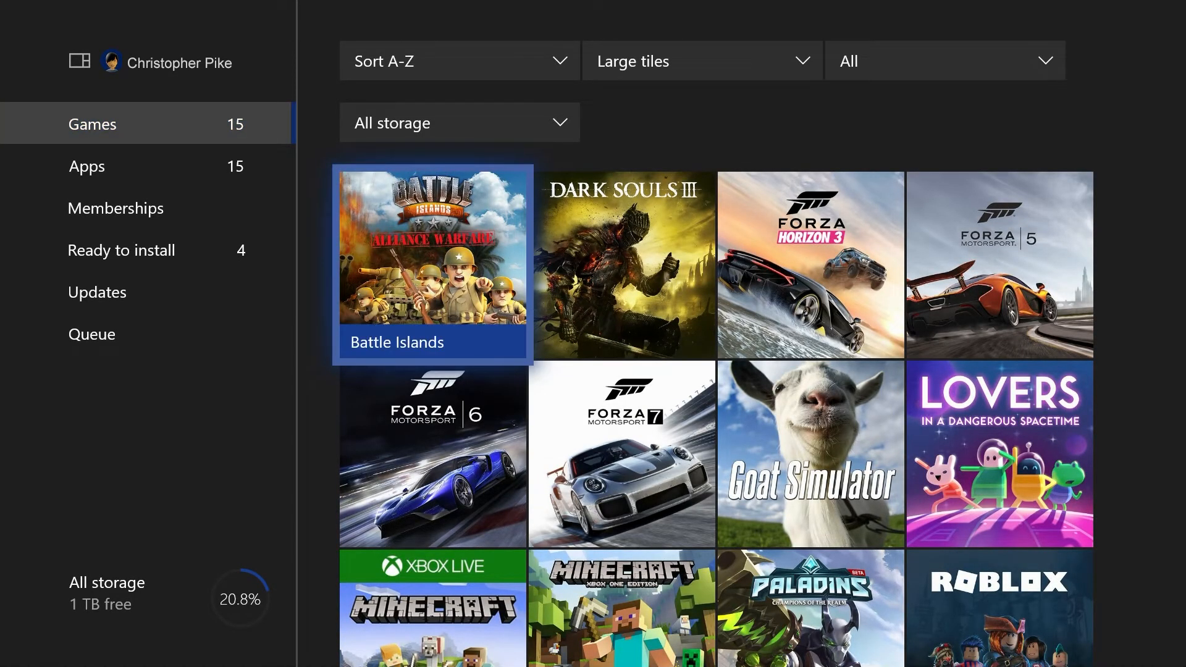
click(432, 265)
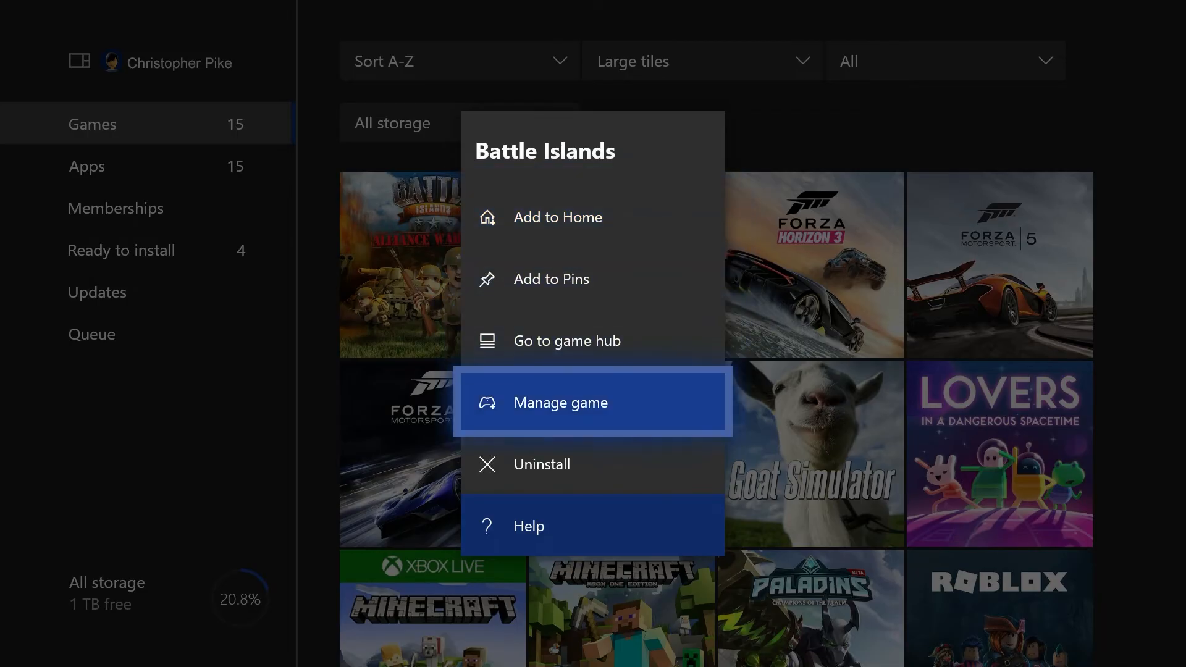
Step: Choose Manage game for Battle Islands, showing 432.7 MB on Internal storage
click(594, 402)
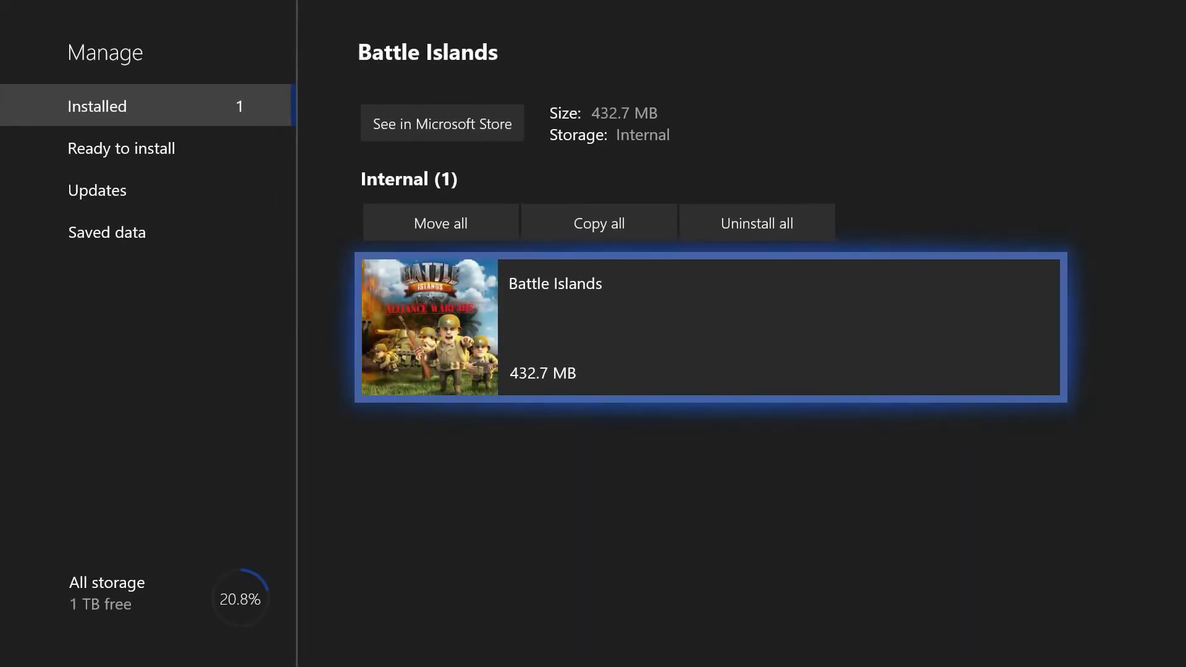
mouse_move(598, 222)
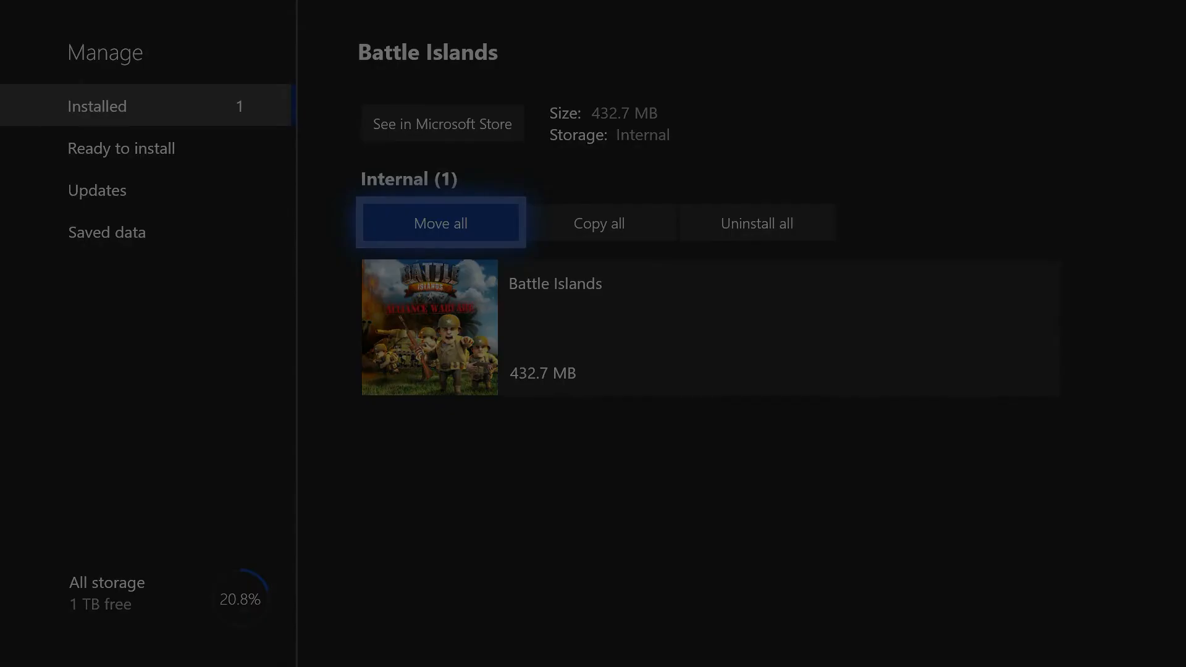
Step: Move all of Battle Islands from Internal to External storage and confirm the move
click(441, 222)
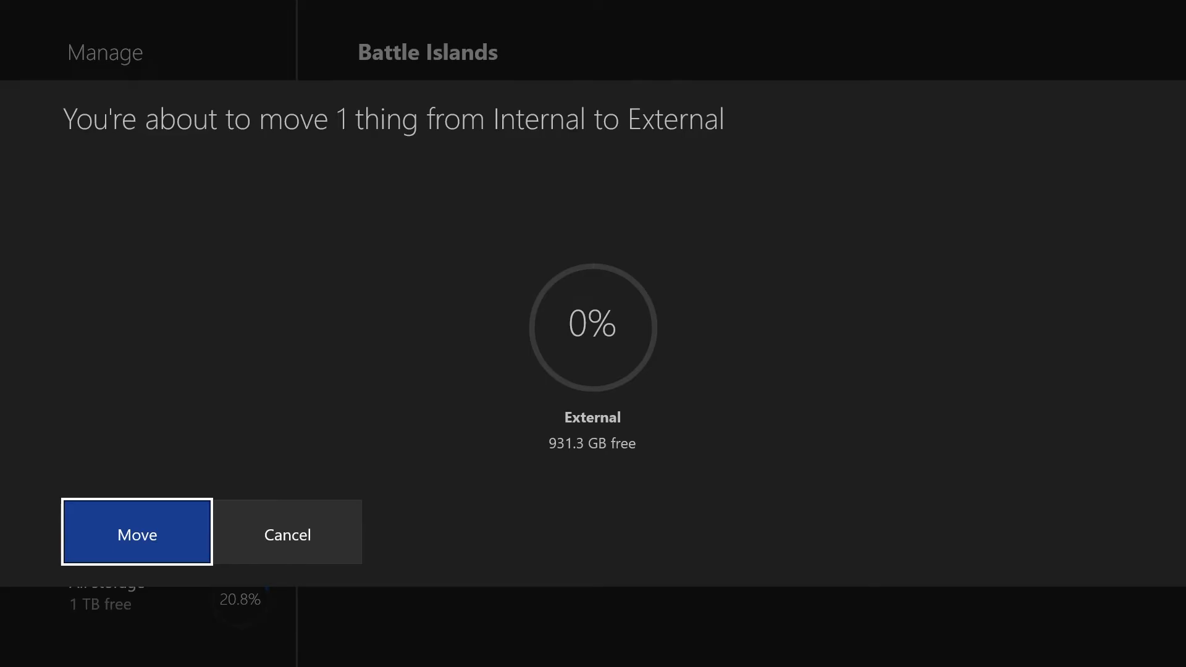
click(137, 532)
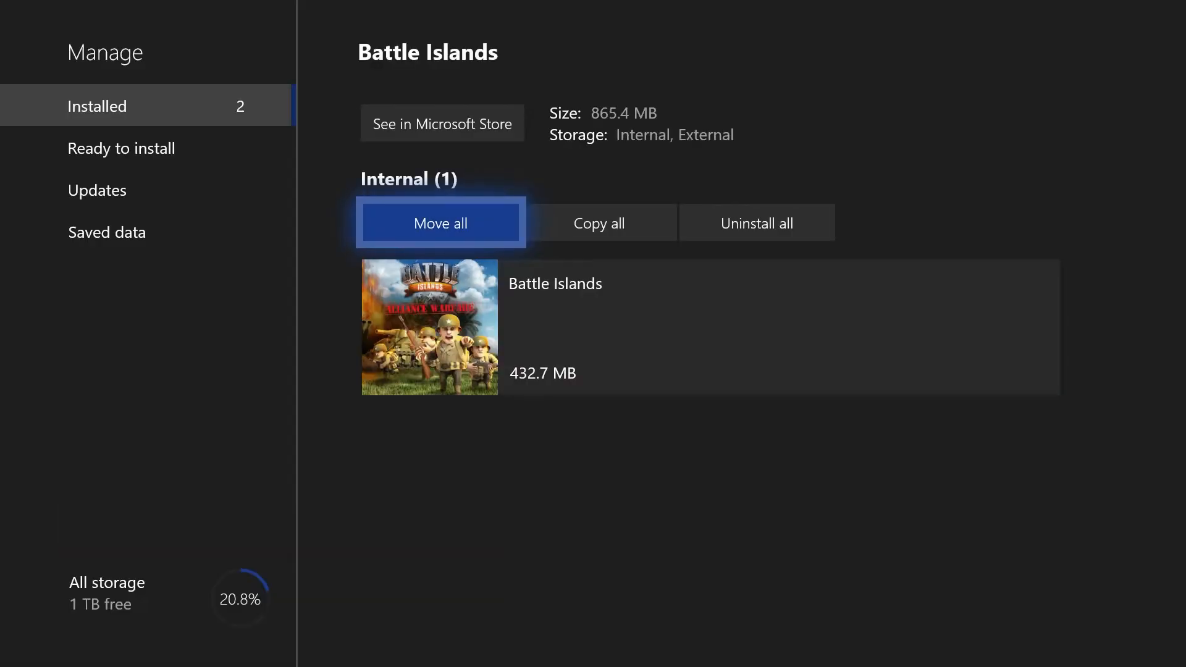
click(439, 222)
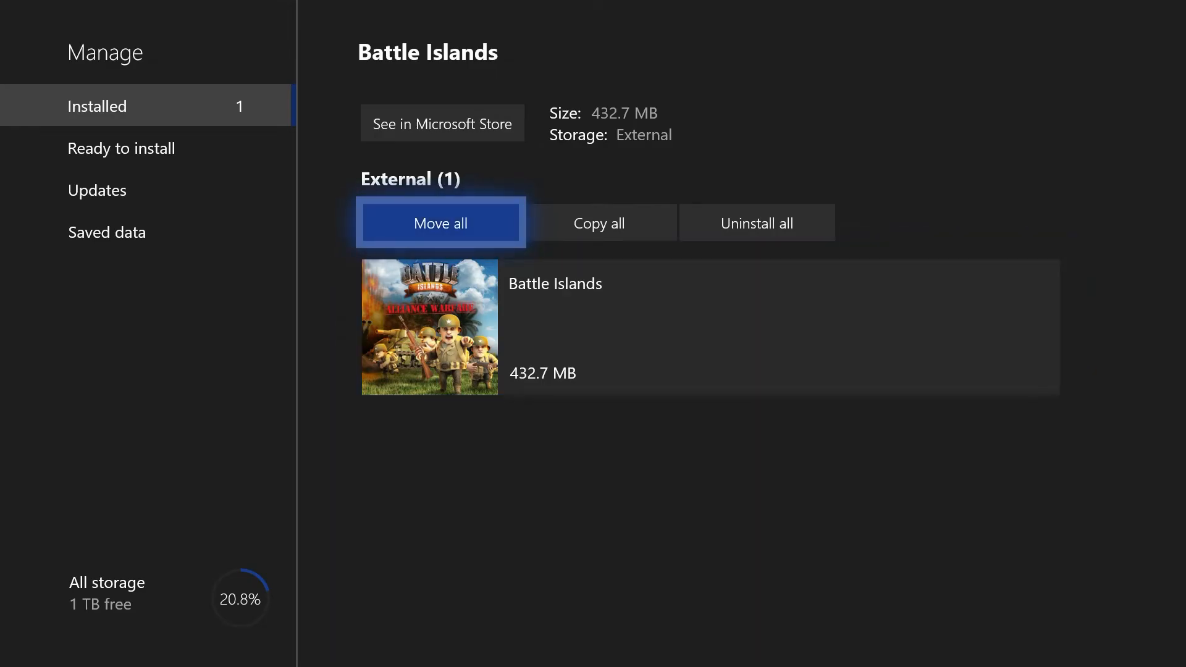
Step: Move all of Battle Islands from External back to Internal storage, confirming with Move
click(441, 223)
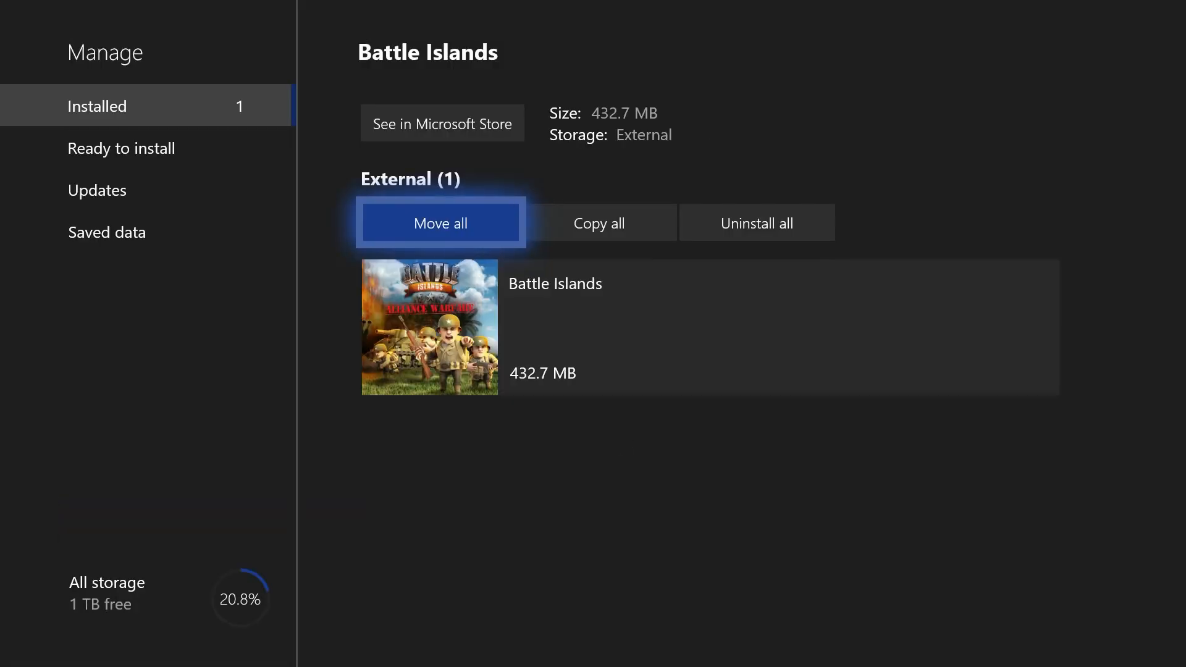
click(440, 223)
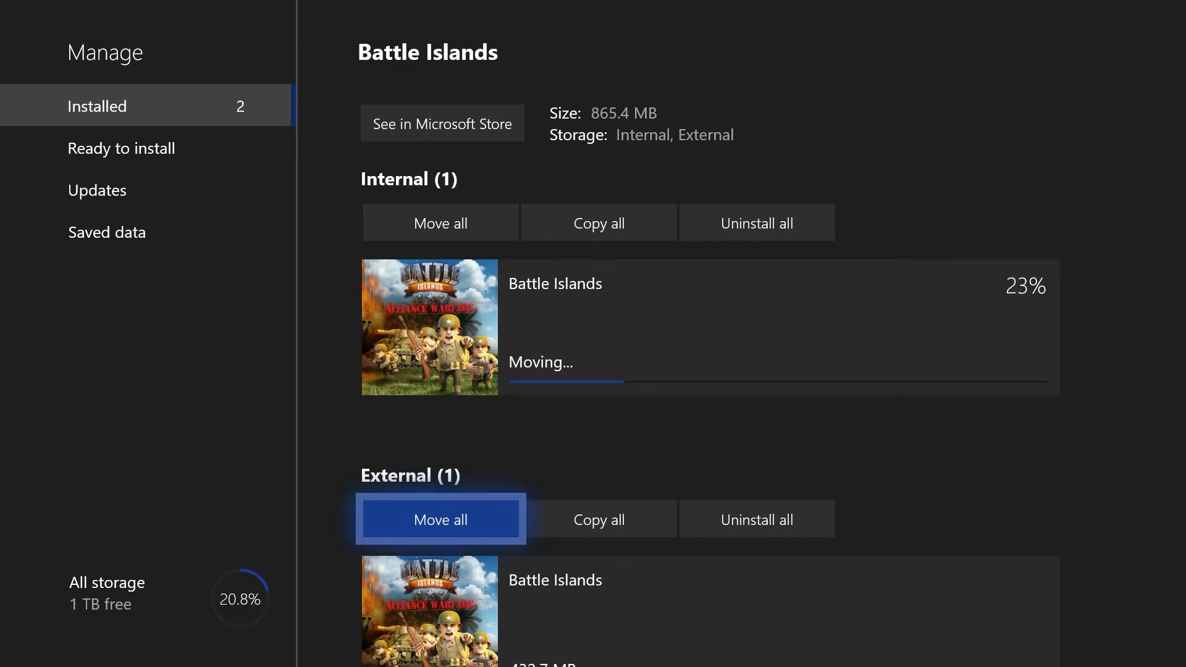